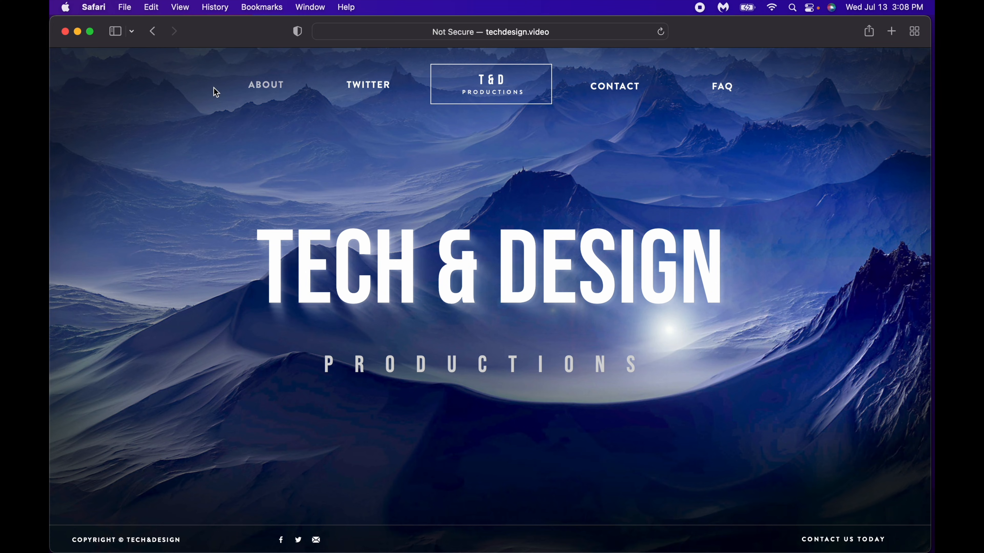
{"action": "mouse_move", "coordinate": [51, 5]}
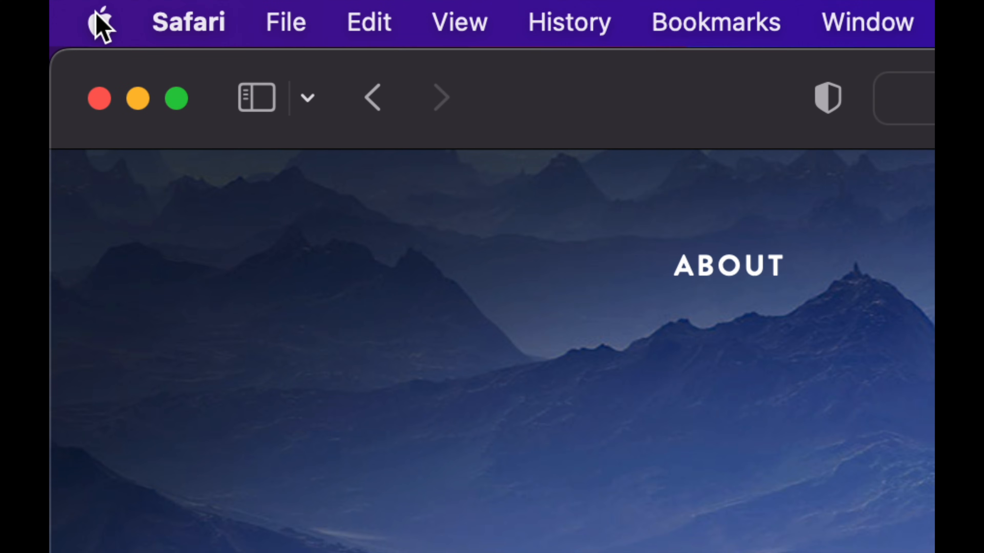
Bring up the Apple menu from the menu bar over the Safari window
{"action": "left_click", "coordinate": [100, 23]}
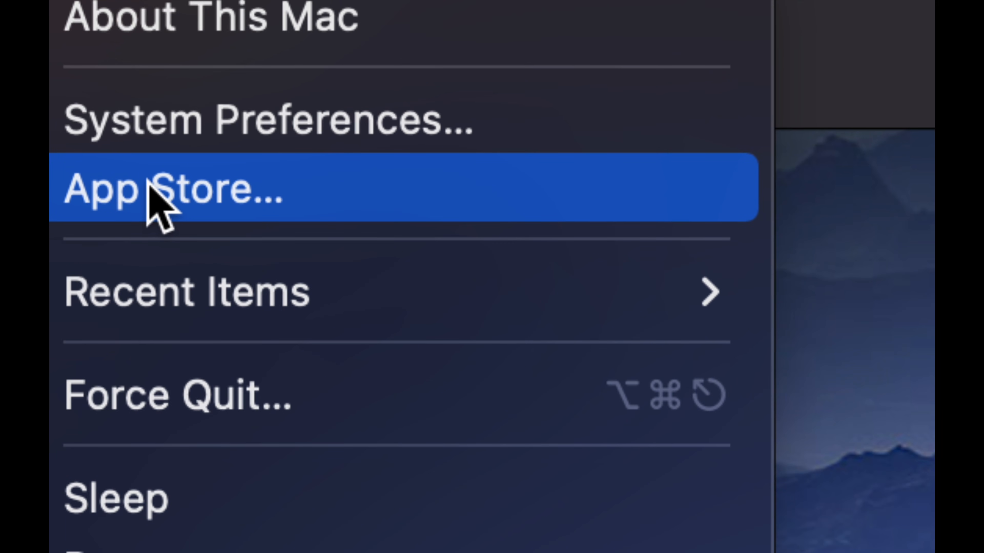
Launch the App Store from the Apple menu, landing on its Discover page
{"action": "left_click", "coordinate": [176, 188]}
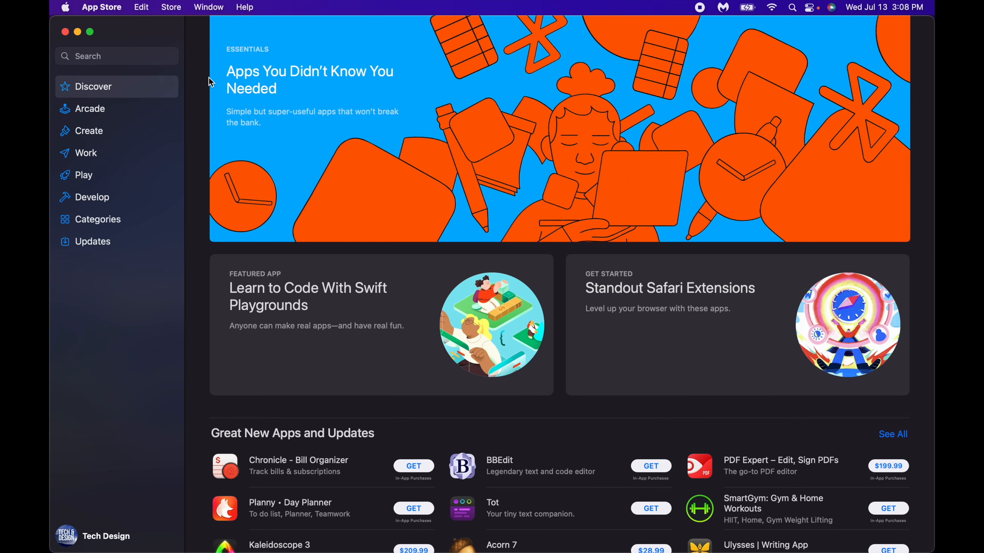
{"action": "mouse_move", "coordinate": [87, 528]}
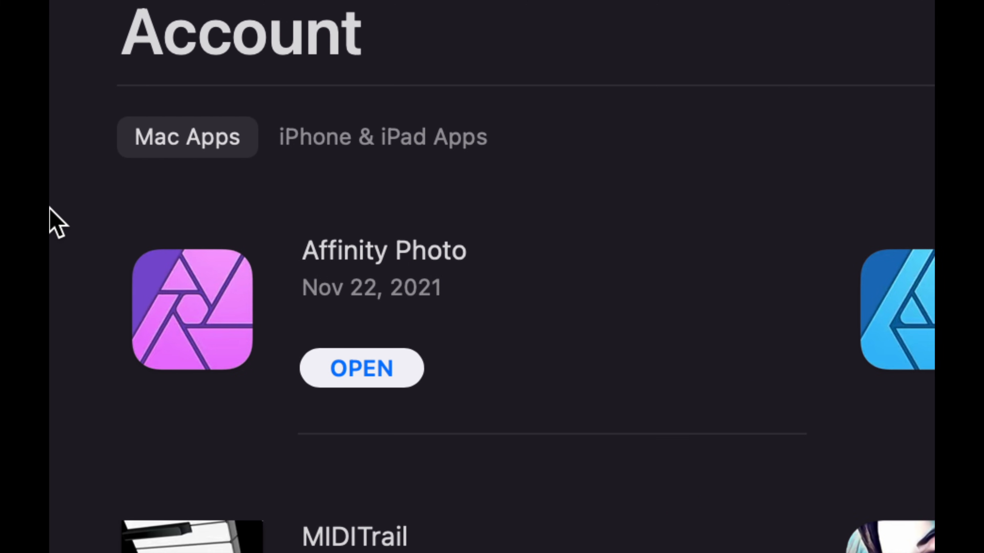
Switch the Account page to iPhone & iPad Apps and browse the purchased list back to 2018
{"action": "left_click", "coordinate": [383, 137]}
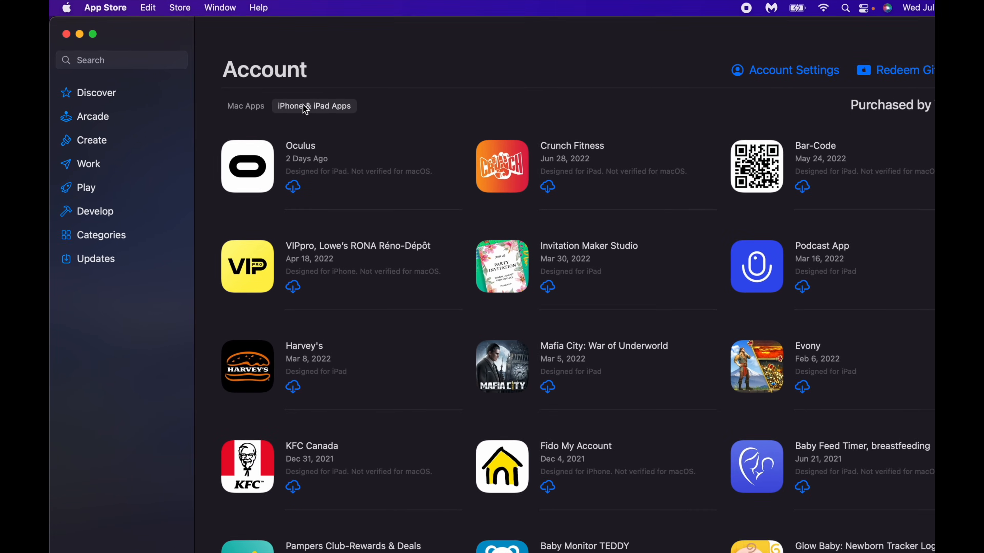
{"action": "scroll", "scroll_direction": "down", "scroll_amount": 3}
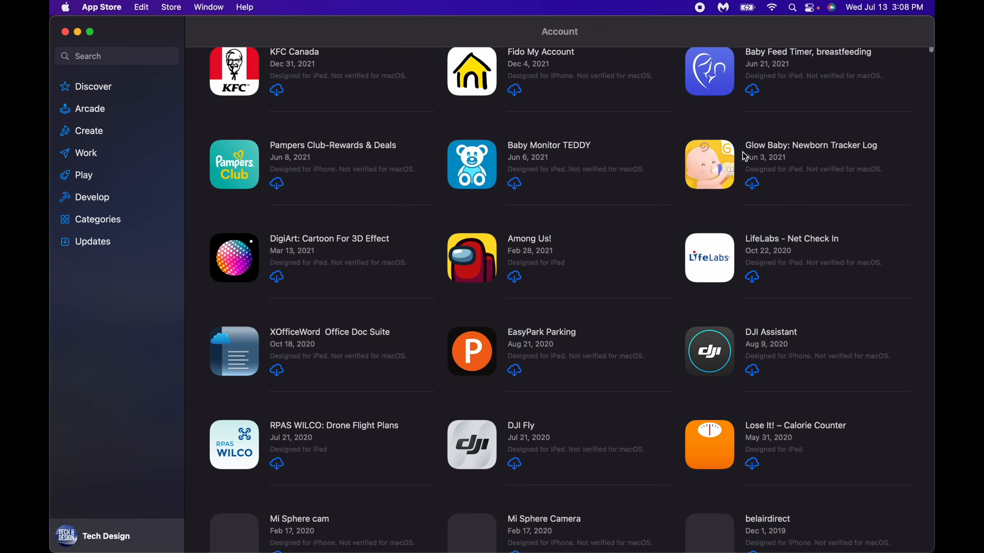
{"action": "scroll", "scroll_direction": "down", "scroll_amount": 3}
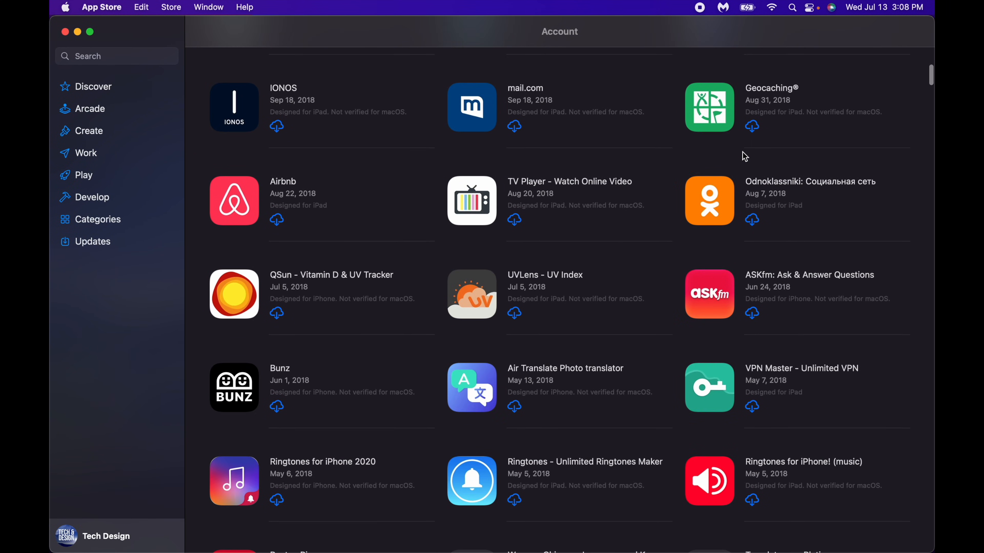
{"action": "scroll", "scroll_direction": "down", "scroll_amount": 3}
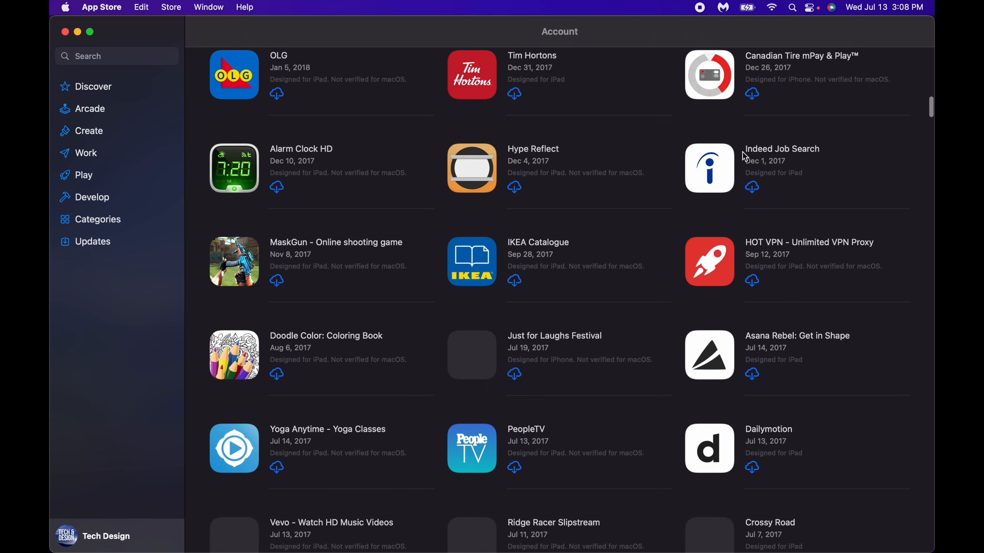
{"action": "scroll", "scroll_direction": "down", "scroll_amount": 3}
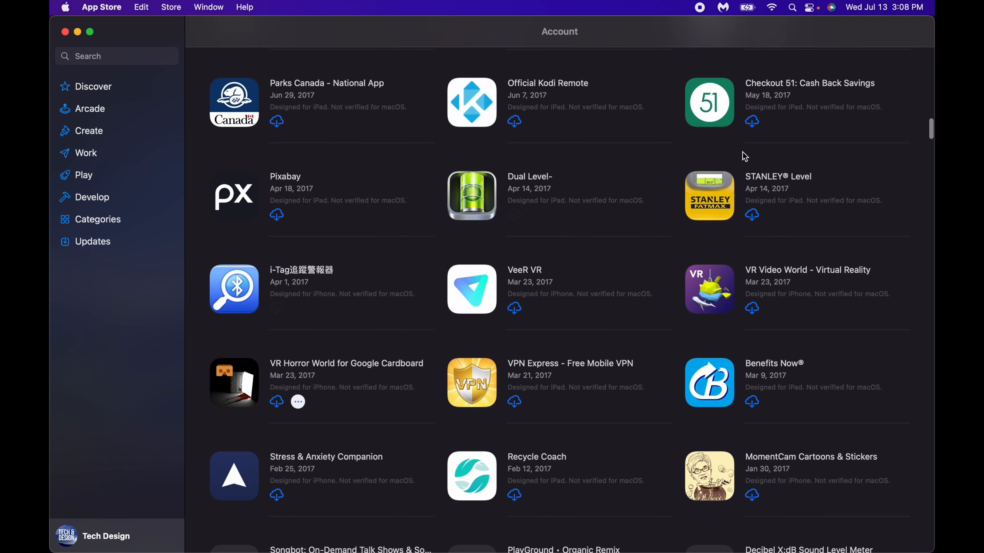
{"action": "scroll", "scroll_direction": "down", "scroll_amount": 3}
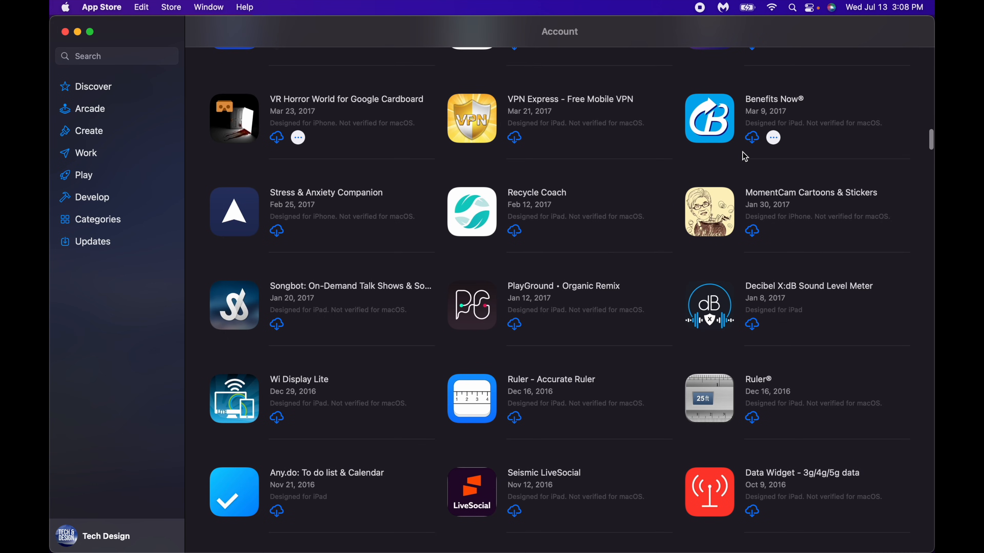
{"action": "scroll", "scroll_direction": "down", "scroll_amount": 3}
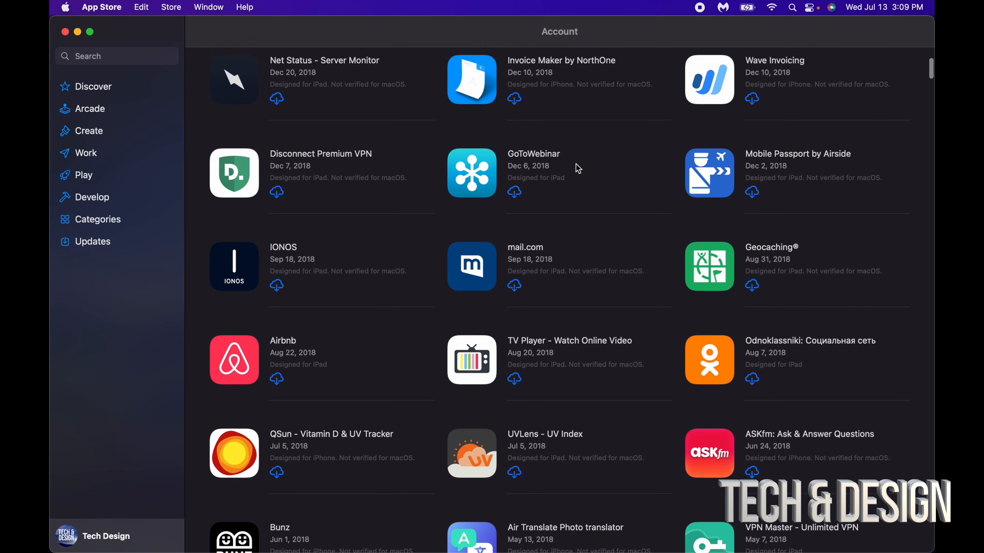
Scroll the purchased list back toward the top where Oculus begins downloading
{"action": "scroll", "scroll_direction": "down", "scroll_amount": 3}
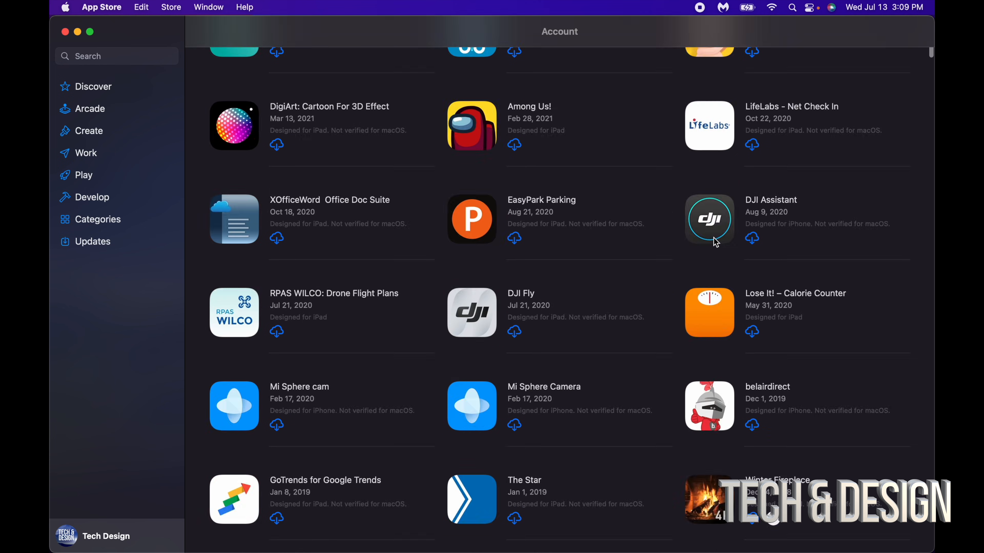
{"action": "scroll", "scroll_direction": "down", "scroll_amount": 3}
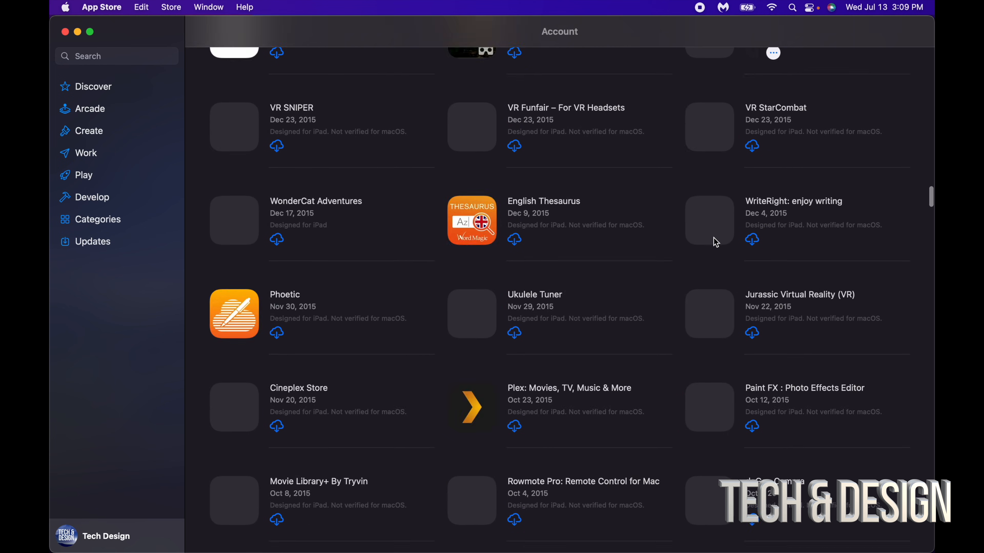
{"action": "scroll", "scroll_direction": "down", "scroll_amount": 3}
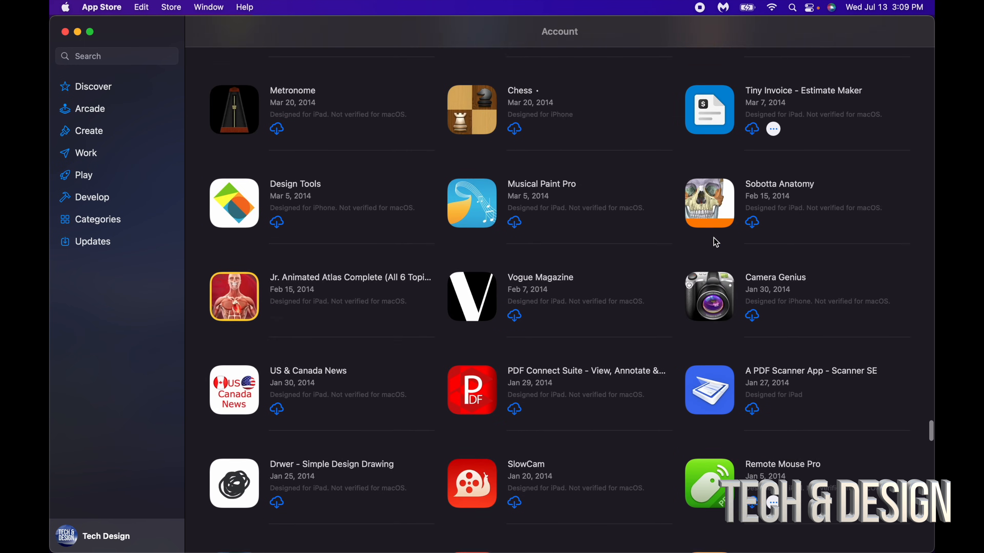
{"action": "scroll", "scroll_direction": "down", "scroll_amount": 3}
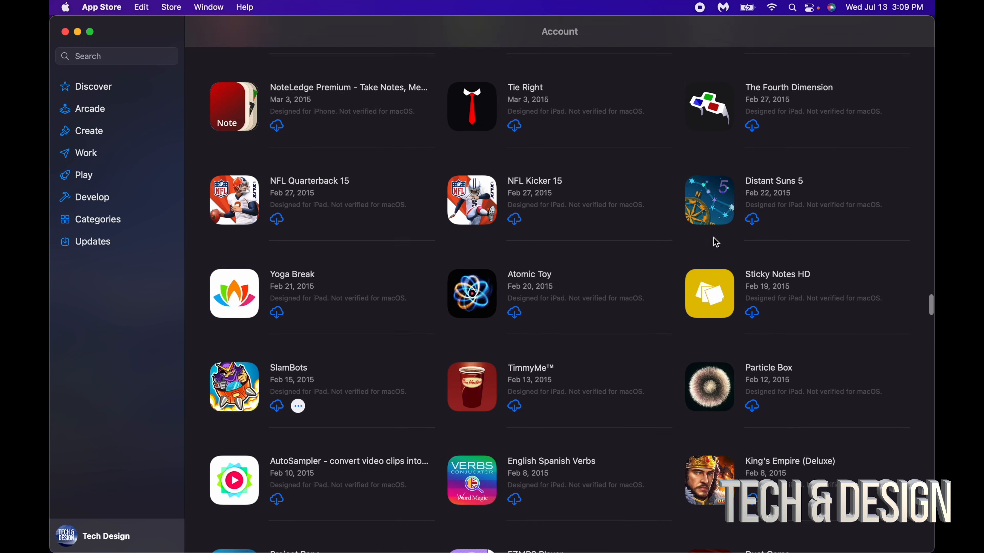
{"action": "scroll", "scroll_direction": "down", "scroll_amount": 3}
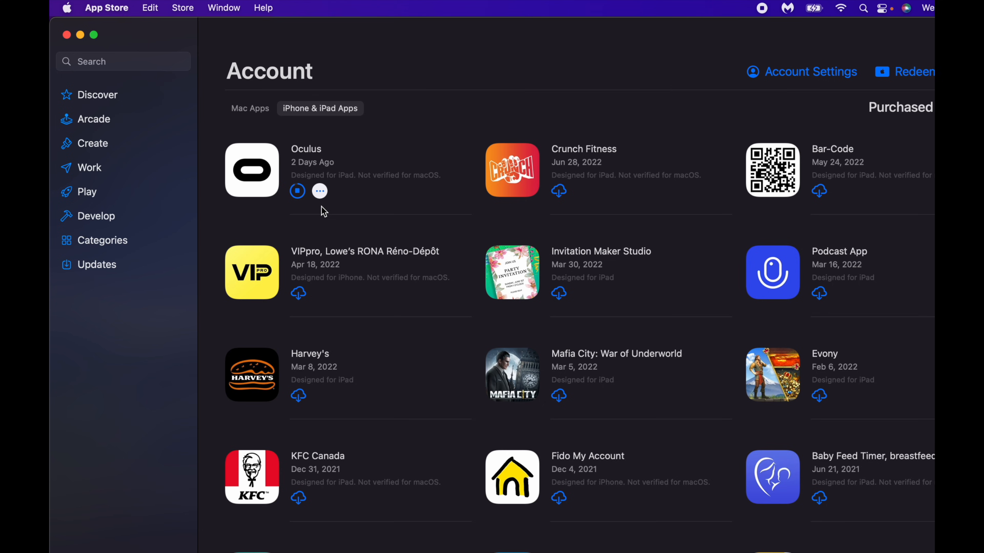
Let the Oculus download complete until its OPEN button appears
{"action": "left_click", "coordinate": [297, 191]}
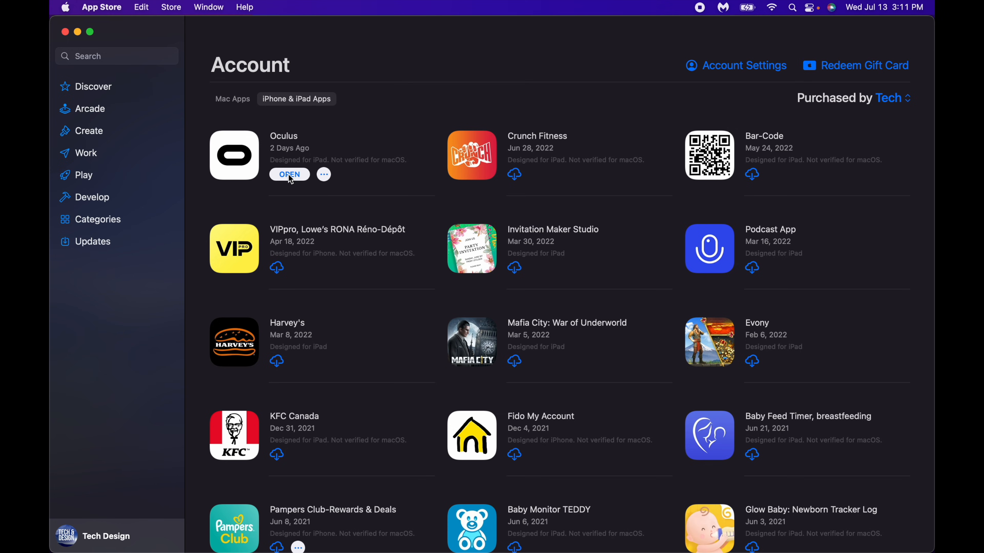
Launch Oculus, allow Bluetooth, and sign in via Facebook to reach the Quest 2 Explore feed
{"action": "left_click", "coordinate": [289, 174]}
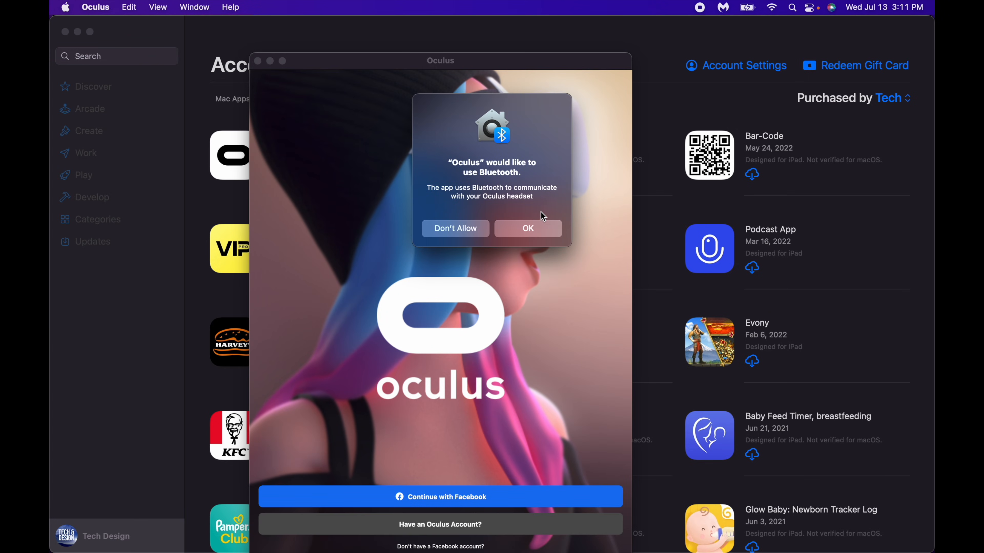
{"action": "left_click", "coordinate": [527, 228]}
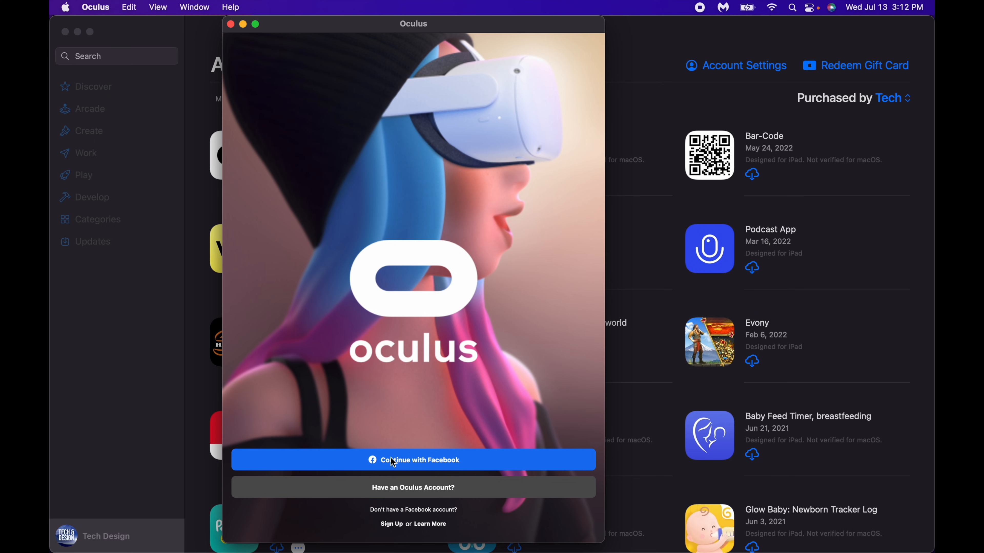
{"action": "left_click", "coordinate": [414, 460]}
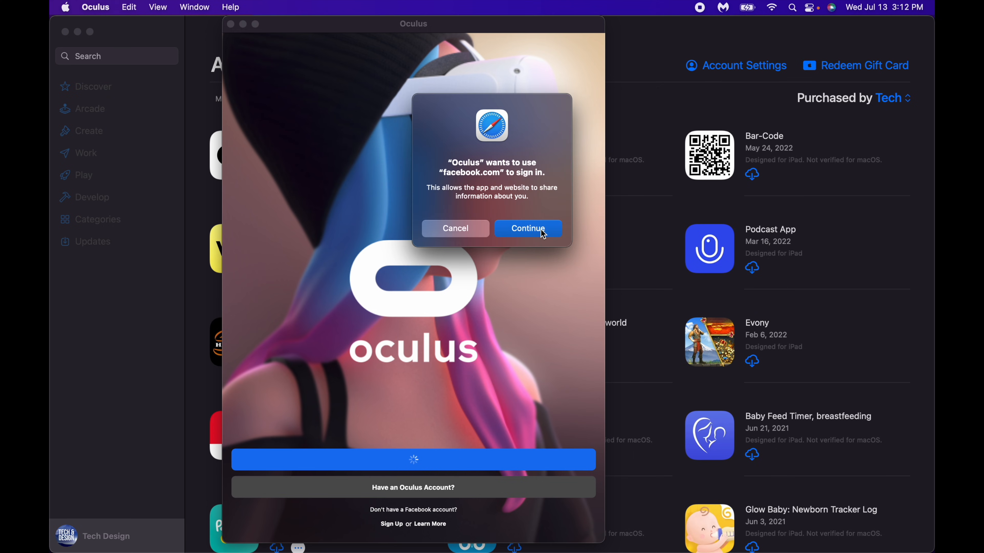
{"action": "left_click", "coordinate": [528, 229]}
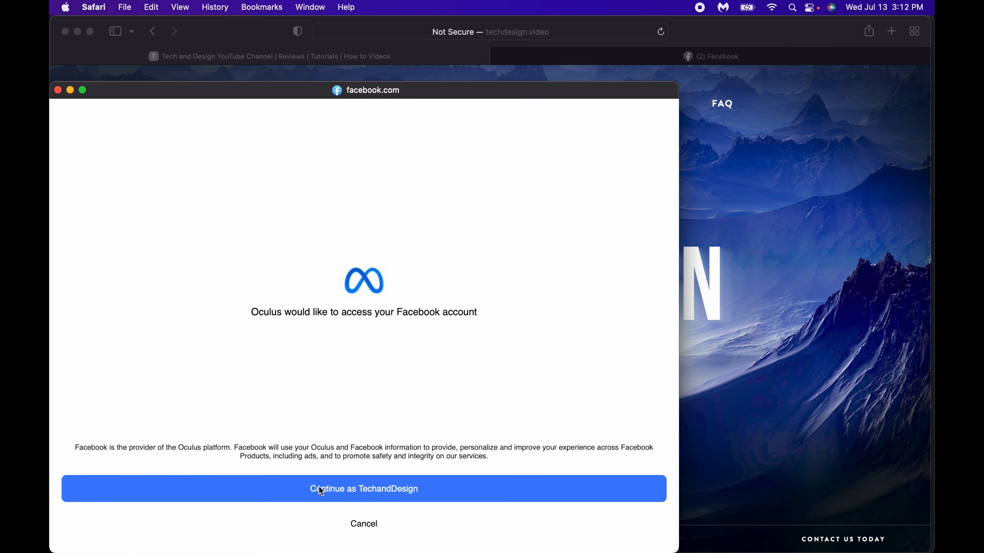
{"action": "left_click", "coordinate": [363, 489]}
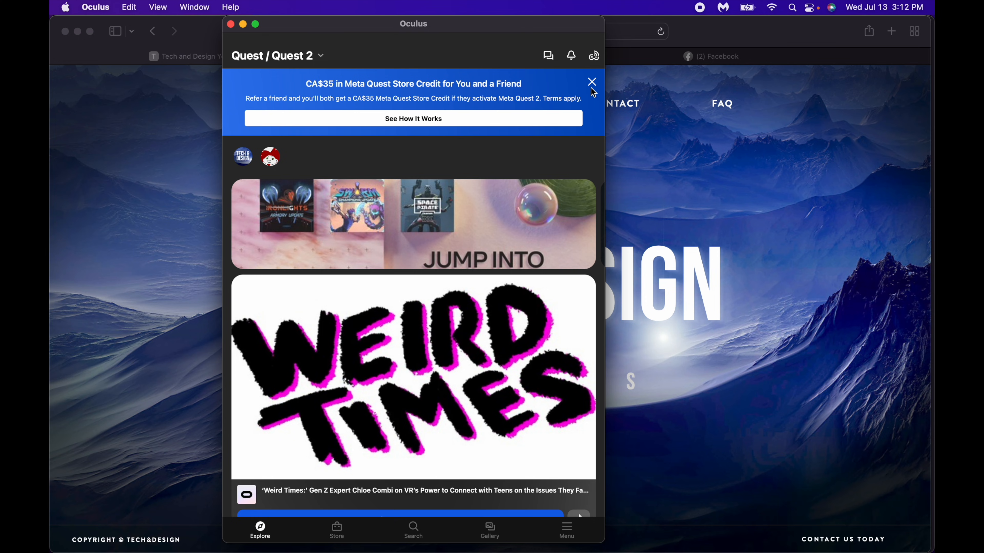
Close the Meta Quest Store credit banner and browse down to Top Selling and Highest Rated Apps
{"action": "left_click", "coordinate": [590, 82]}
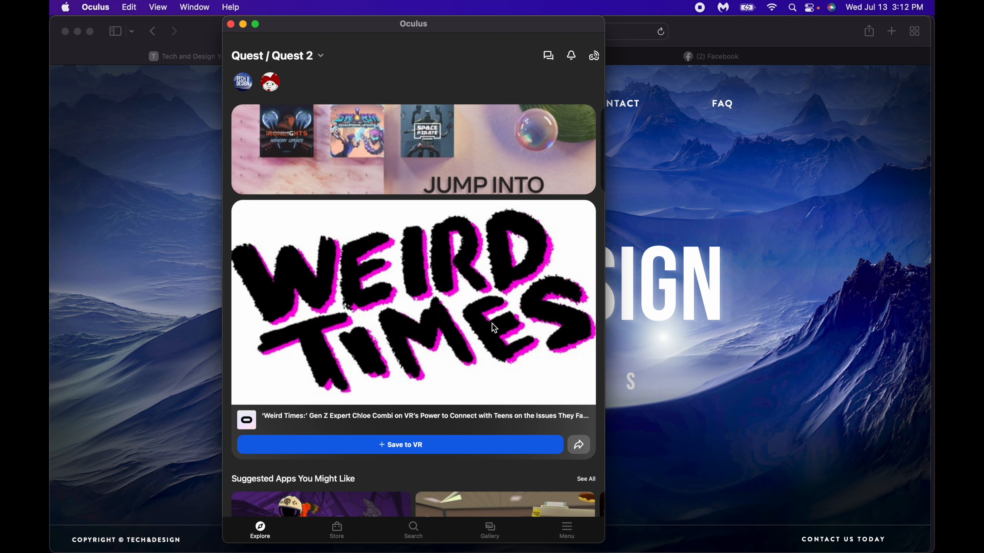
{"action": "scroll", "scroll_direction": "down", "scroll_amount": 3}
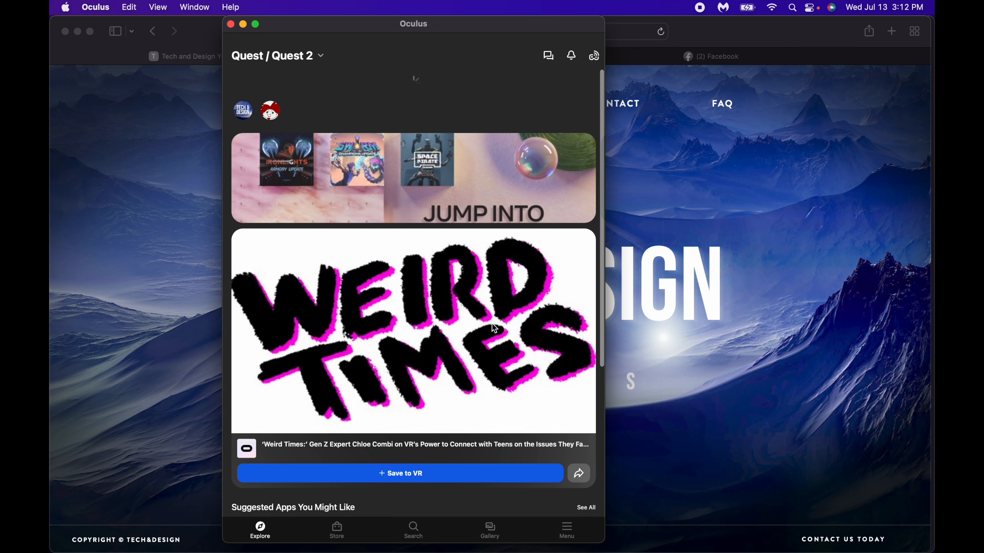
{"action": "scroll", "scroll_direction": "down", "scroll_amount": 3}
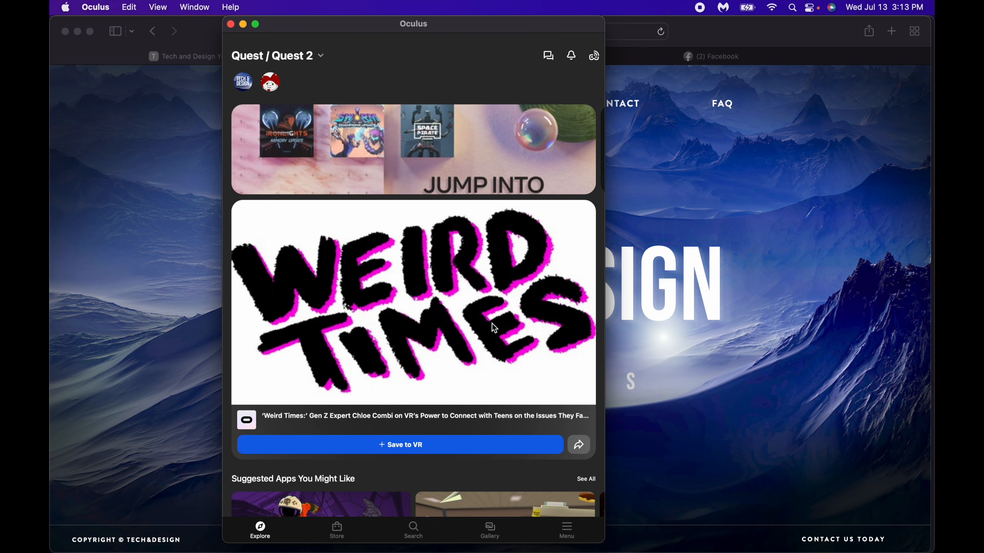
{"action": "scroll", "scroll_direction": "down", "scroll_amount": 3}
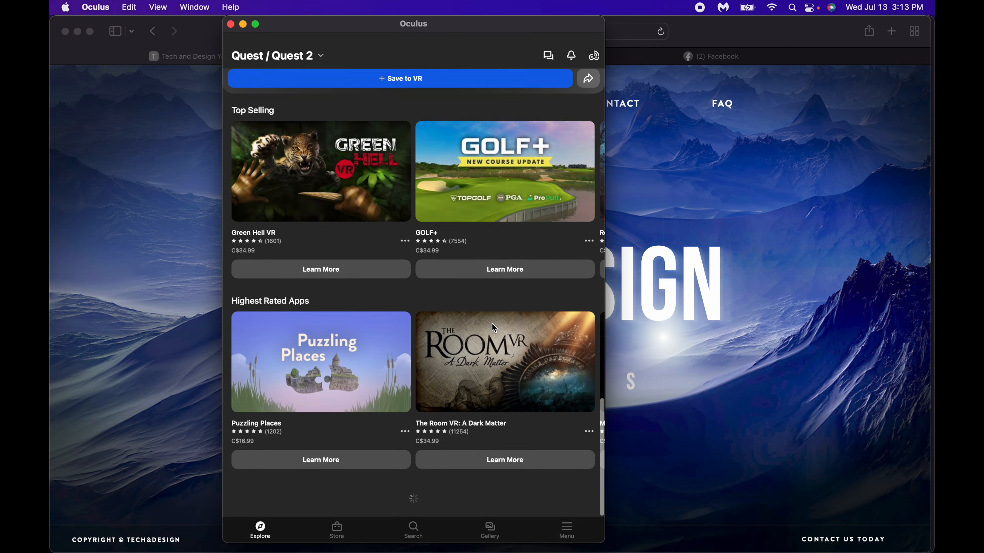